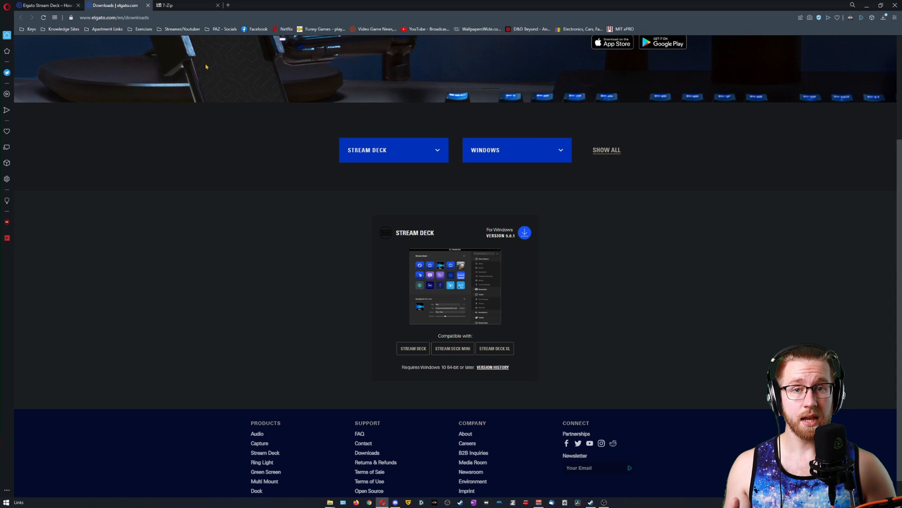
Switch Chrome from the Elgato Stream Deck downloads page to the 7-zip.org download page
{"action": "left_click", "coordinate": [179, 6]}
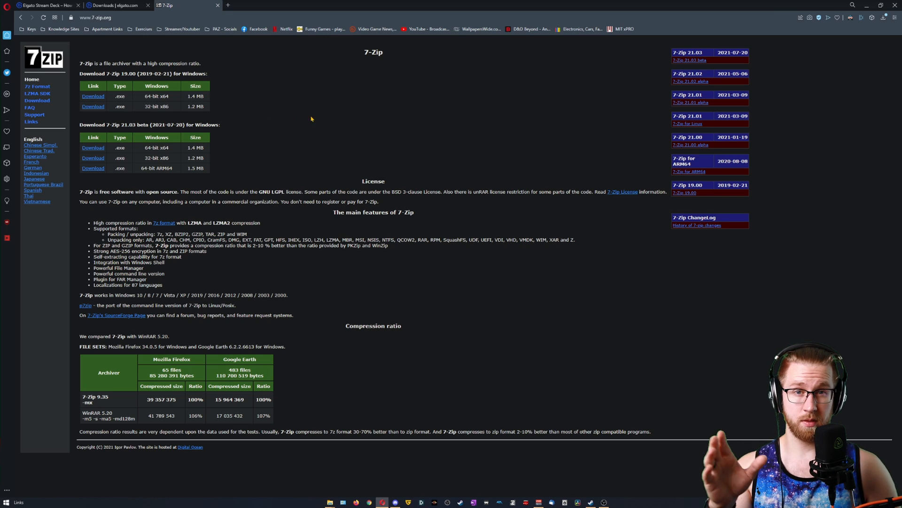
{"action": "mouse_move", "coordinate": [543, 89]}
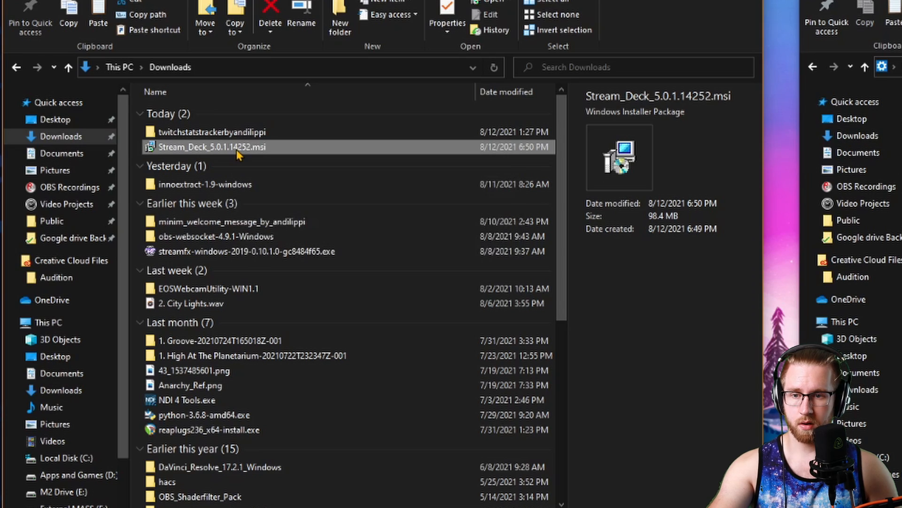
Show the 7-Zip context options for Stream_Deck_5.0.1.14252.msi in Downloads
{"action": "right_click", "coordinate": [211, 147]}
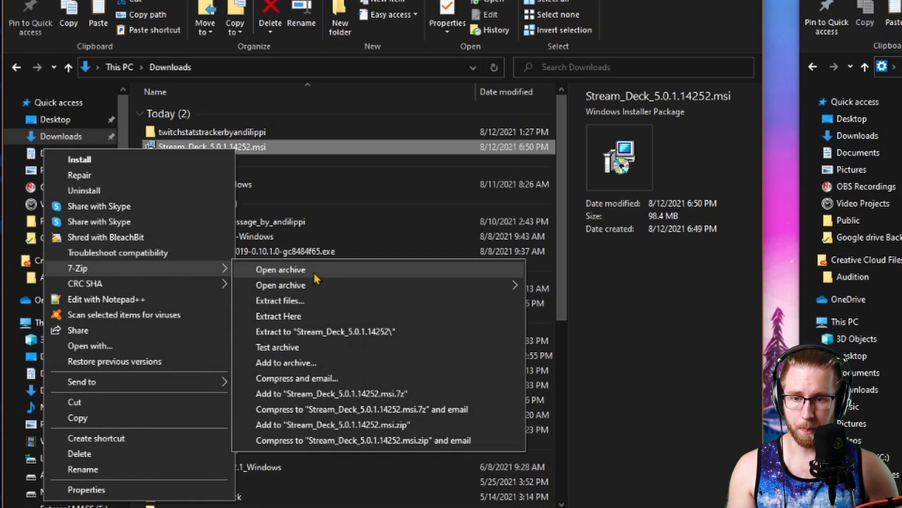
Open Stream_Deck_5.0.1.14252.msi as a 7-Zip archive and select StreamDeckPlugin.dll
{"action": "left_click", "coordinate": [280, 269]}
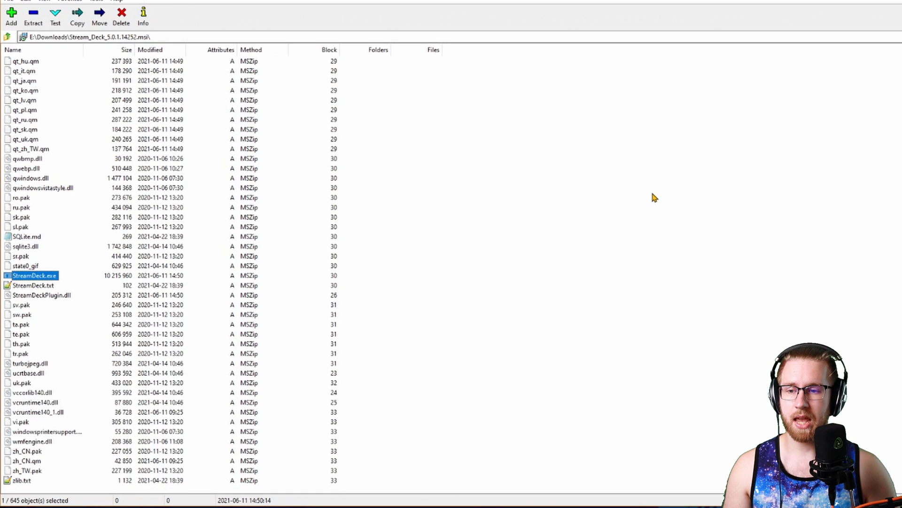
{"action": "left_click", "coordinate": [41, 294]}
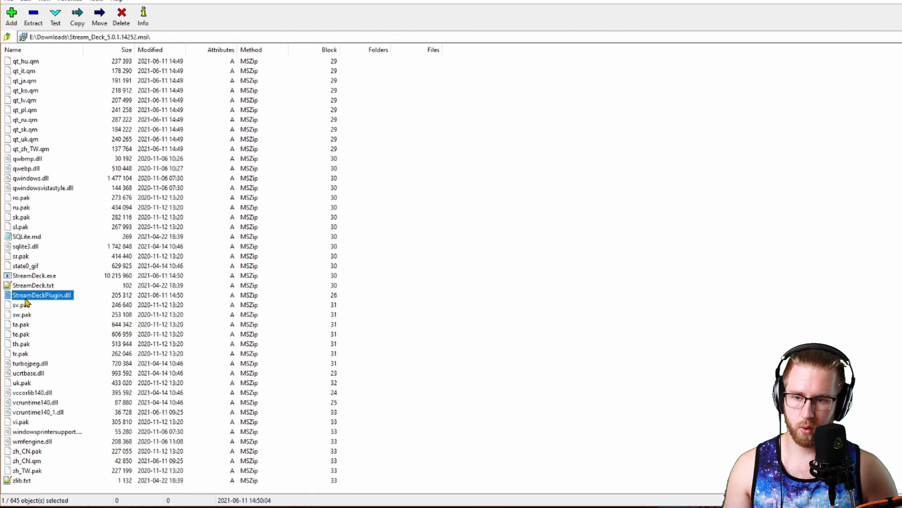
{"action": "mouse_move", "coordinate": [63, 303]}
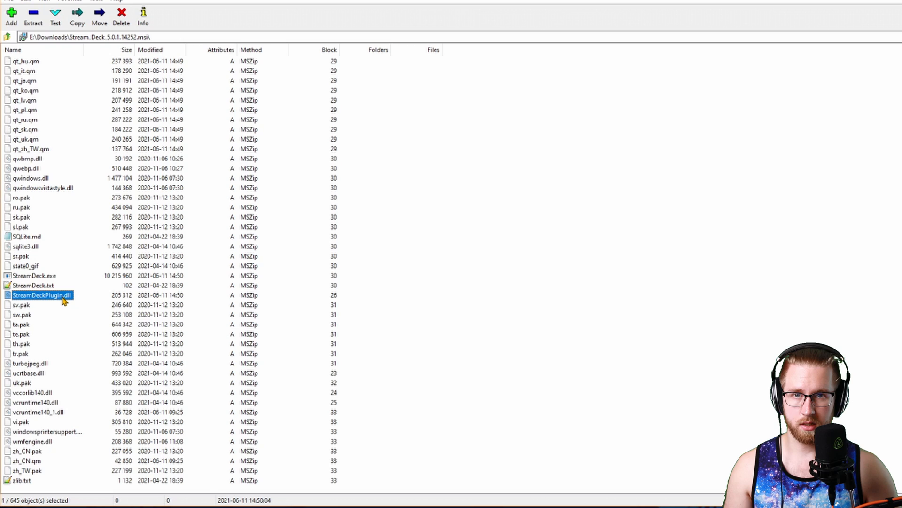
{"action": "mouse_move", "coordinate": [80, 300]}
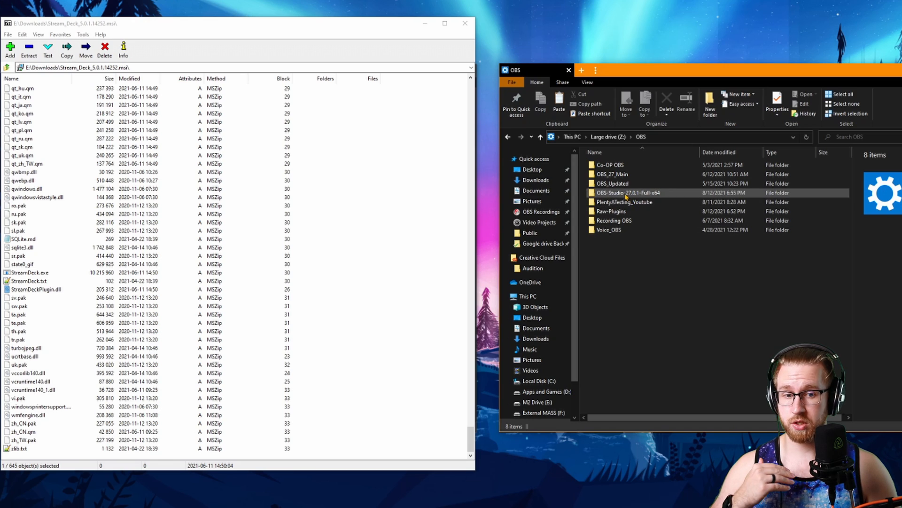
{"action": "mouse_move", "coordinate": [628, 192]}
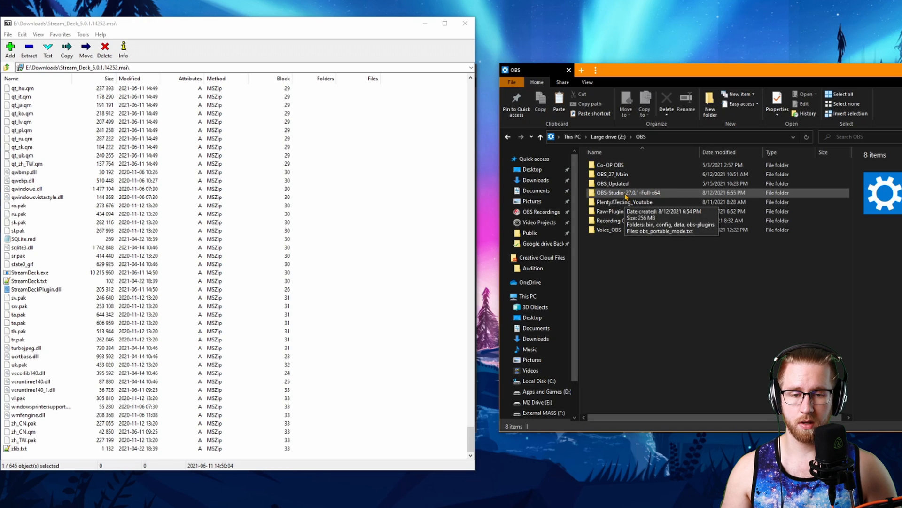
Navigate into OBS-Studio-27.0.1-Full-x64\obs-plugins\64bit
{"action": "double_click", "coordinate": [627, 192]}
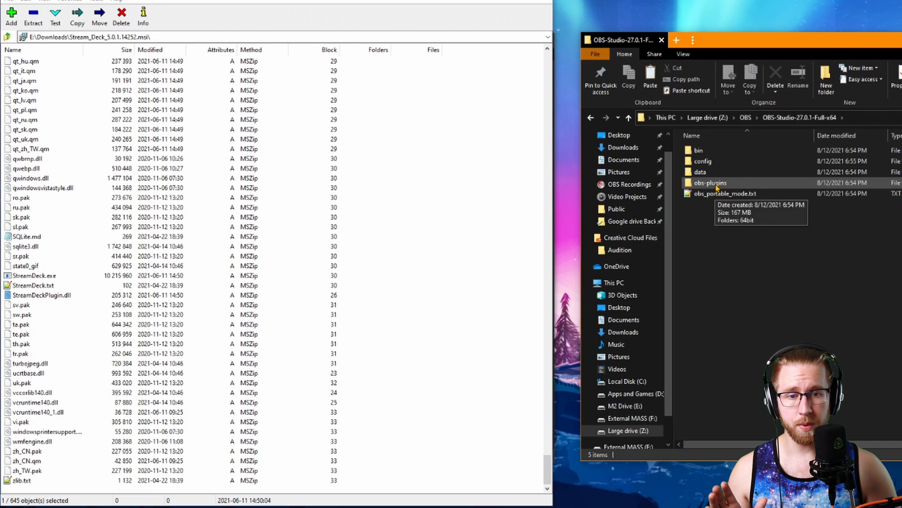
{"action": "double_click", "coordinate": [710, 182]}
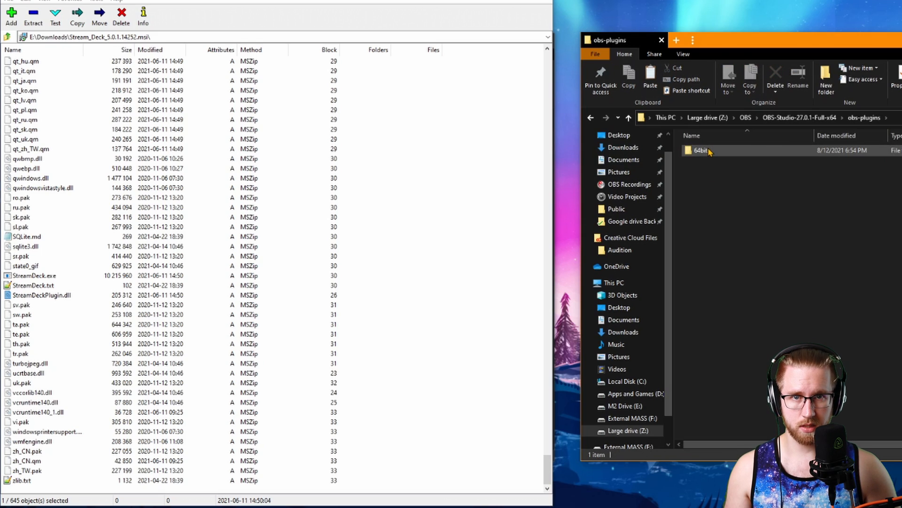
{"action": "double_click", "coordinate": [701, 151]}
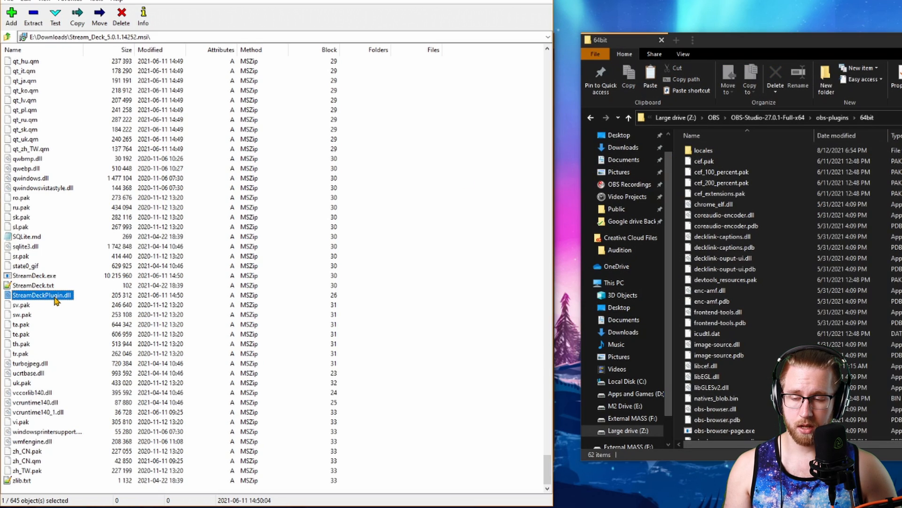
{"action": "mouse_move", "coordinate": [682, 270]}
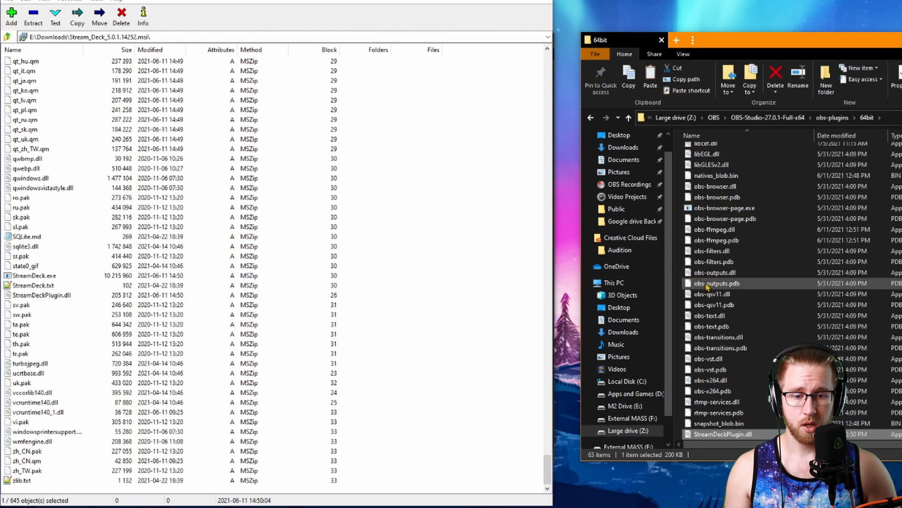
With StreamDeckPlugin.dll in obs-plugins\64bit, select obs64 in bin\64bit
{"action": "scroll", "scroll_direction": "down", "scroll_amount": 3}
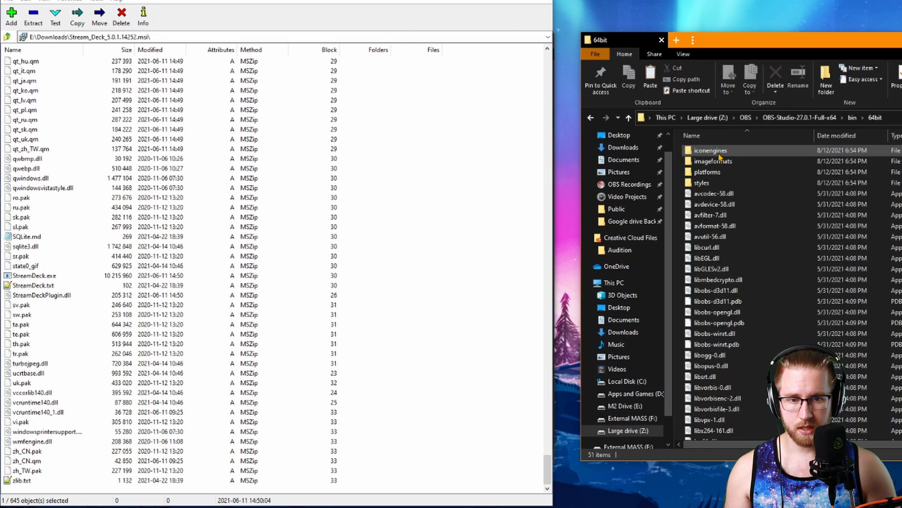
{"action": "scroll", "scroll_direction": "down", "scroll_amount": 3}
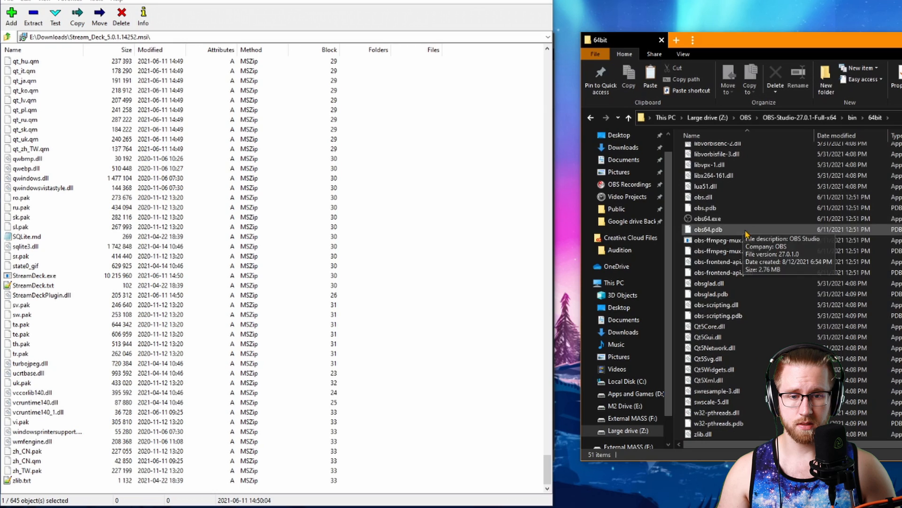
{"action": "left_click", "coordinate": [707, 218]}
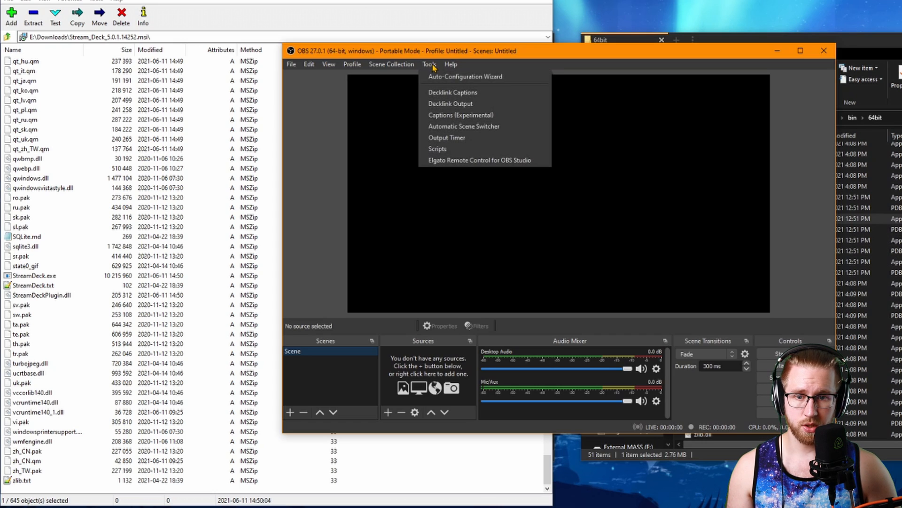
{"action": "mouse_move", "coordinate": [483, 159]}
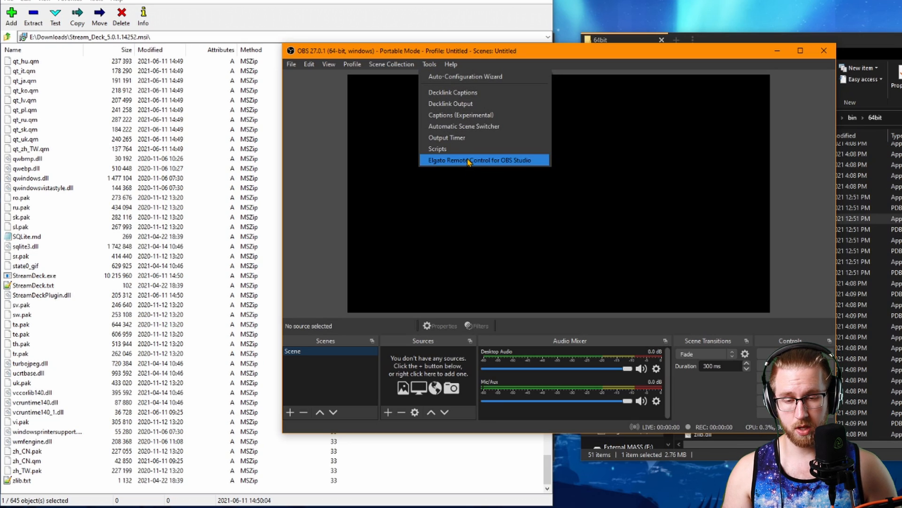
{"action": "mouse_move", "coordinate": [483, 160]}
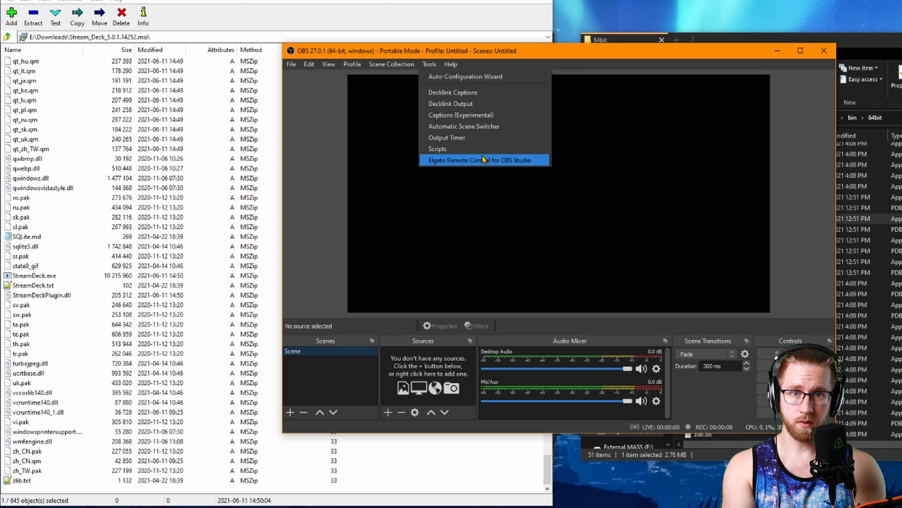
{"action": "mouse_move", "coordinate": [464, 126]}
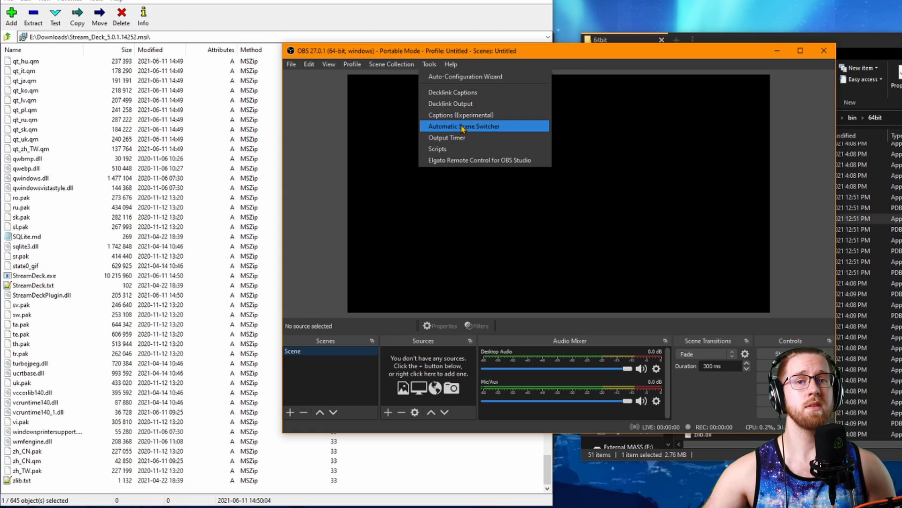